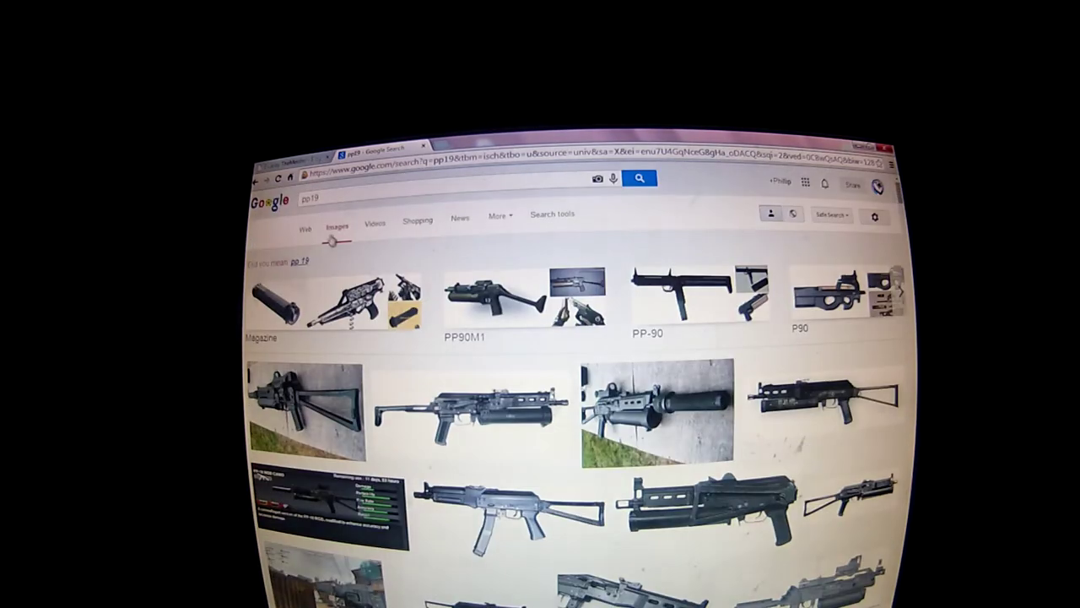
{"action": "left_click", "coordinate": [502, 300]}
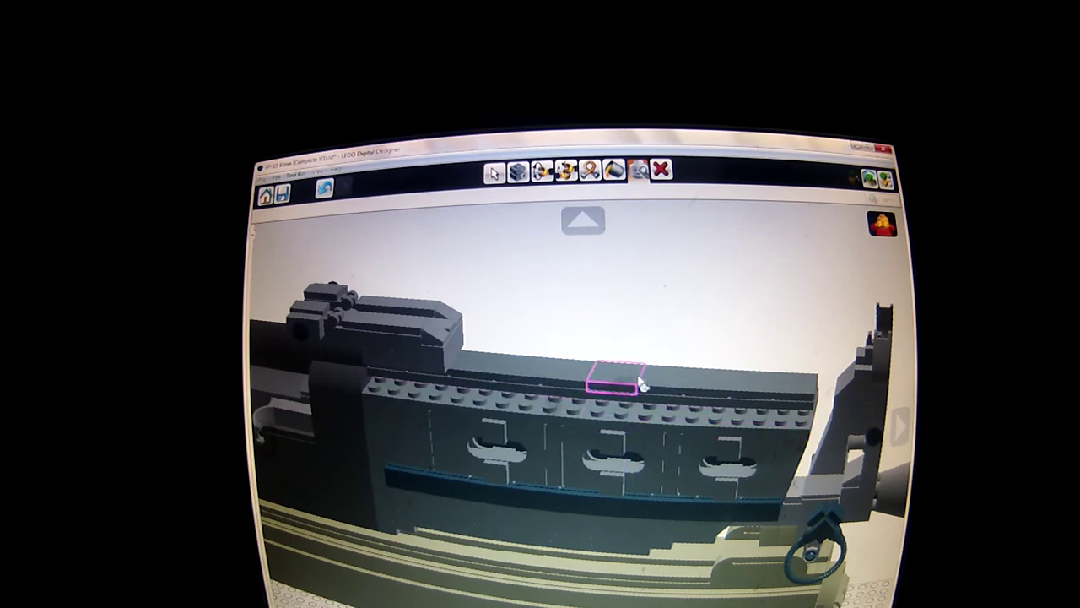
{"action": "left_click_drag", "start_coordinate": [612, 380], "coordinate": [798, 392]}
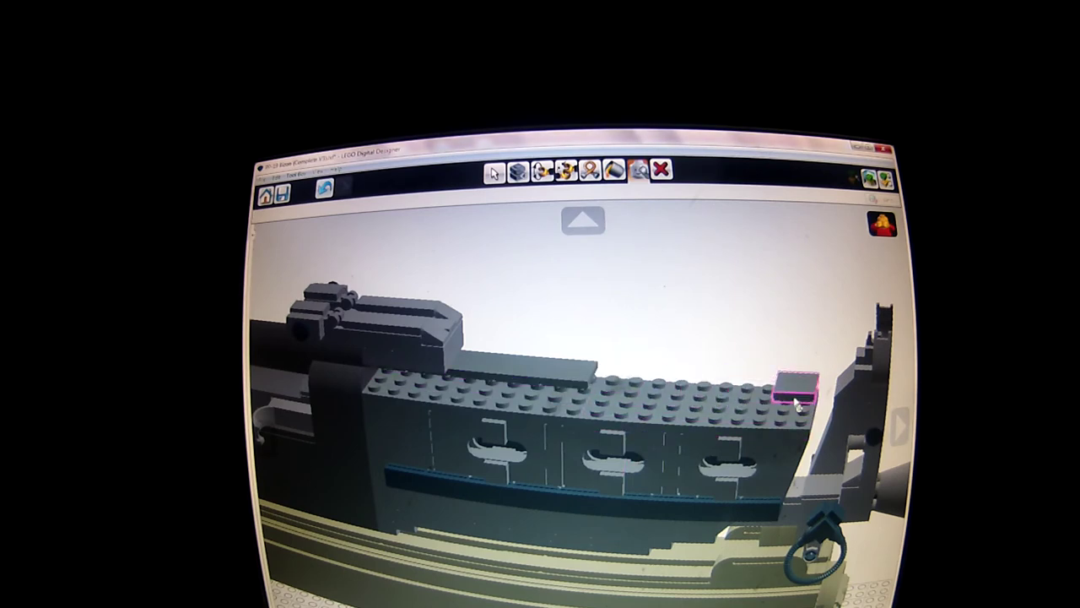